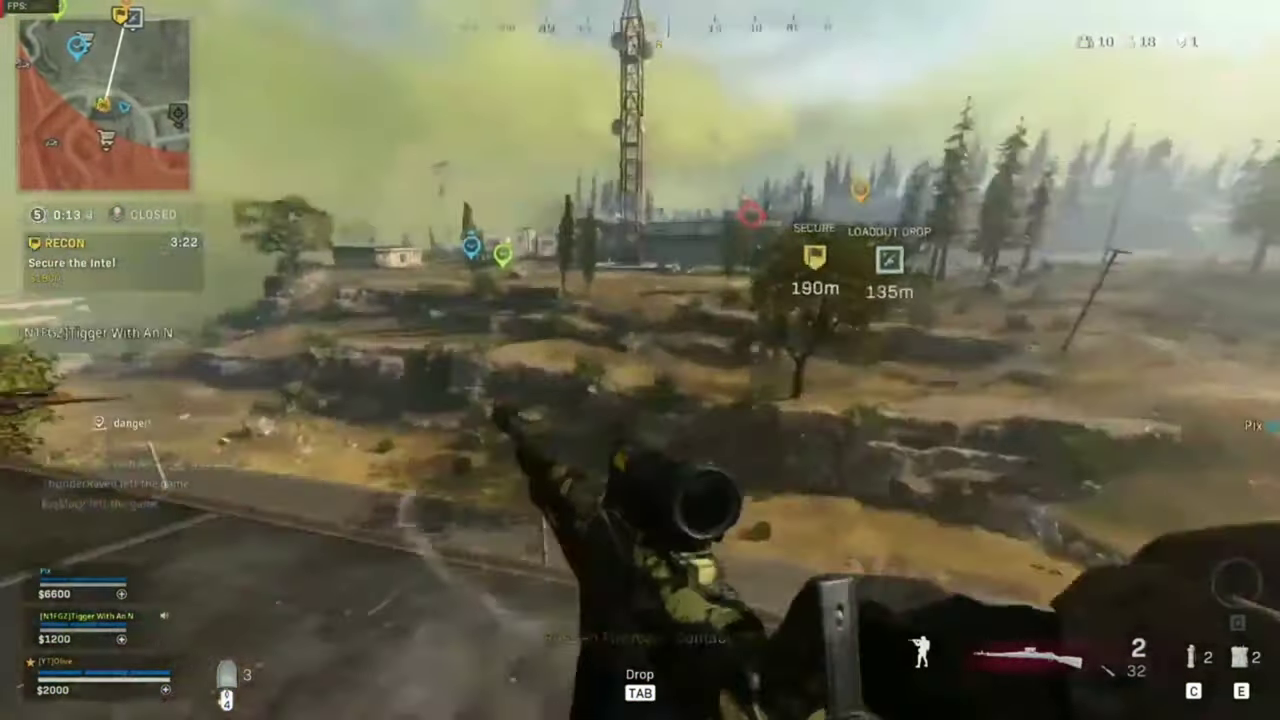
# - Navigate from Local Disk (C:) through the user profile into Saved Games toward the Crysis 3 folder
pyautogui.rightClick(640, 360)
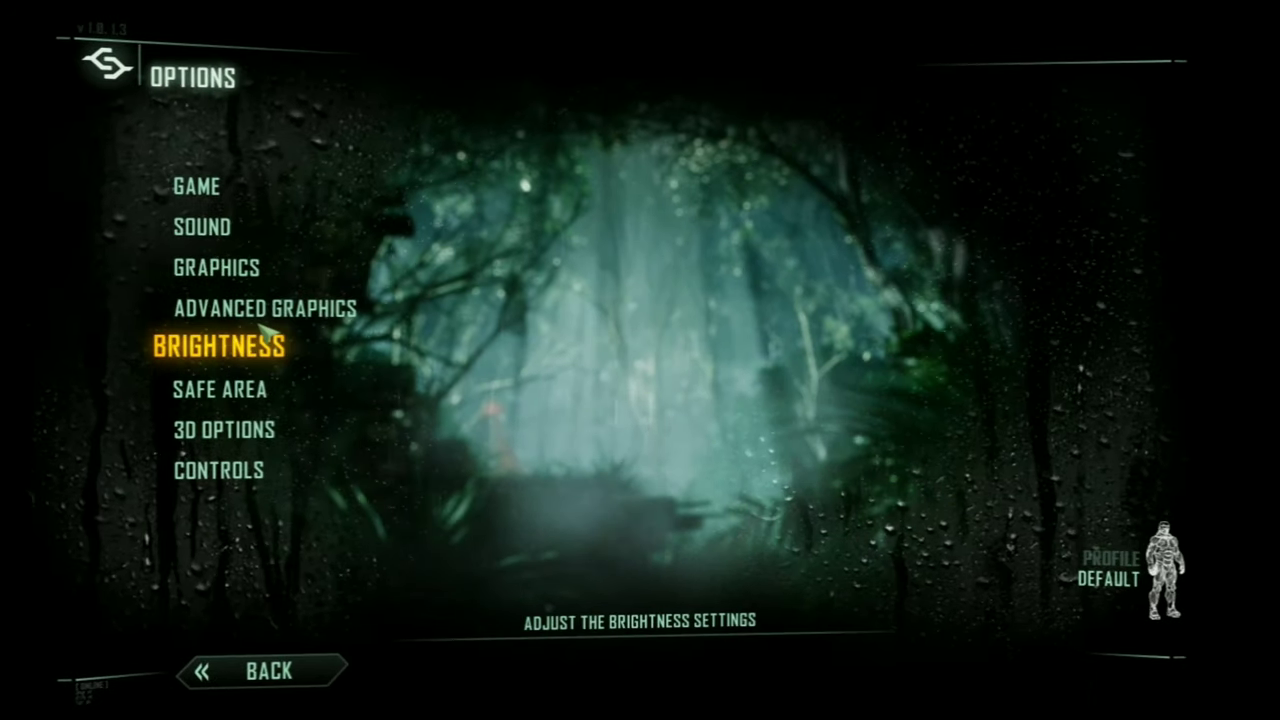
pyautogui.click(266, 308)
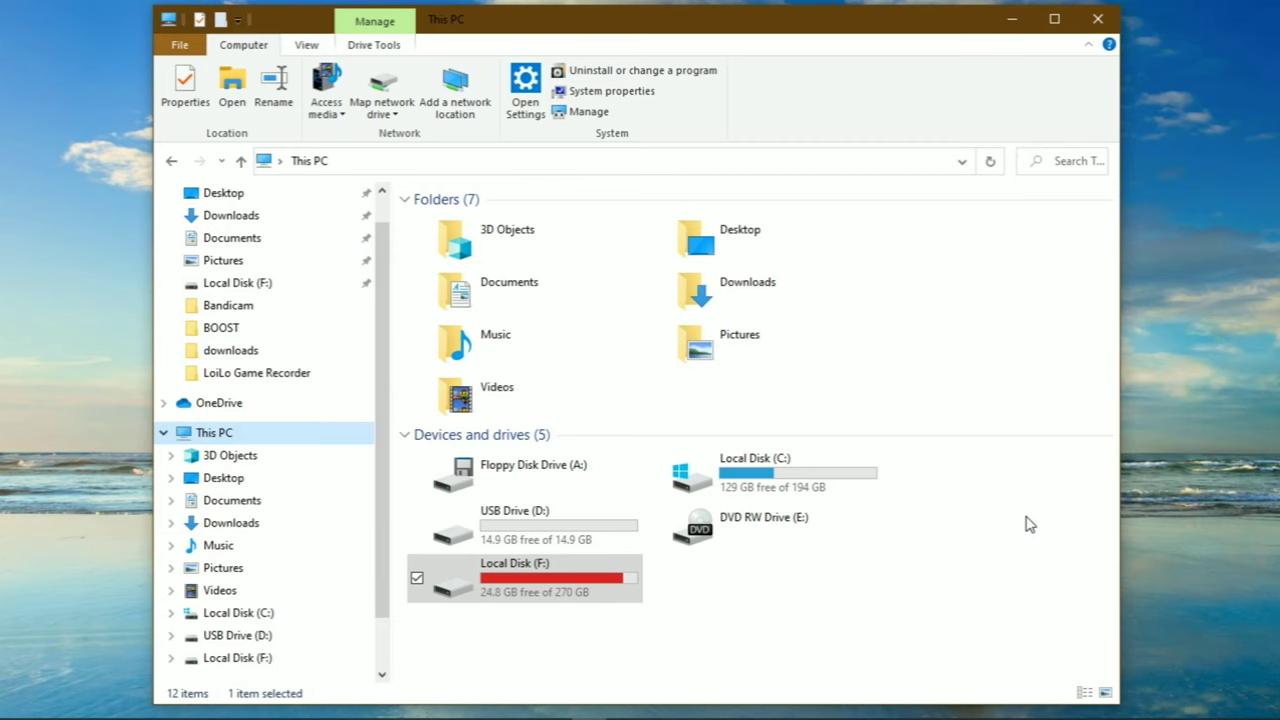
pyautogui.click(996, 510)
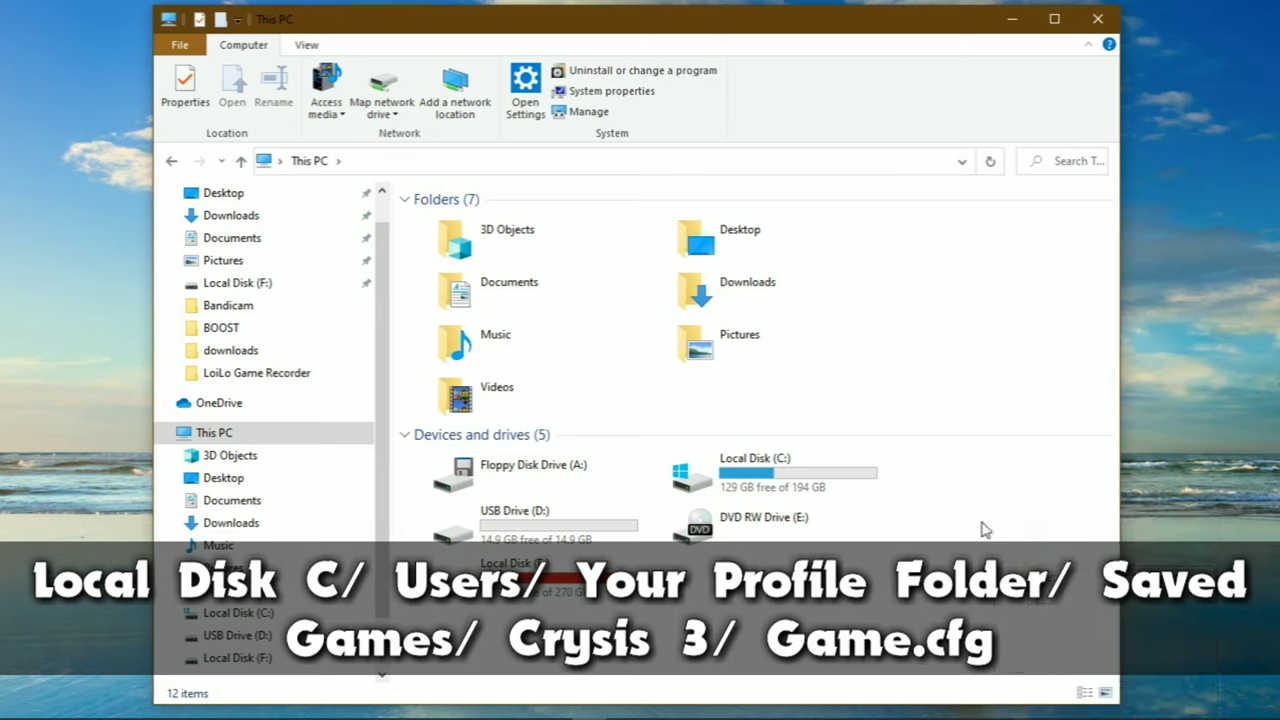
pyautogui.doubleClick(756, 470)
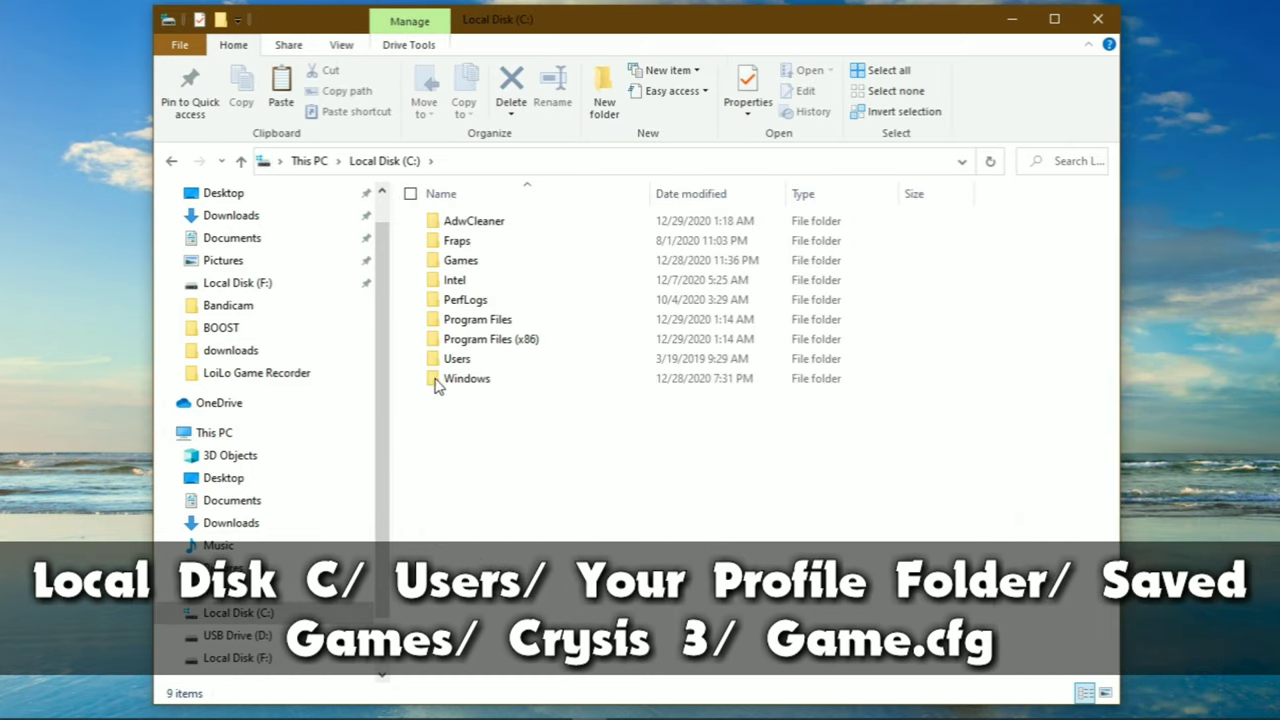
pyautogui.doubleClick(456, 358)
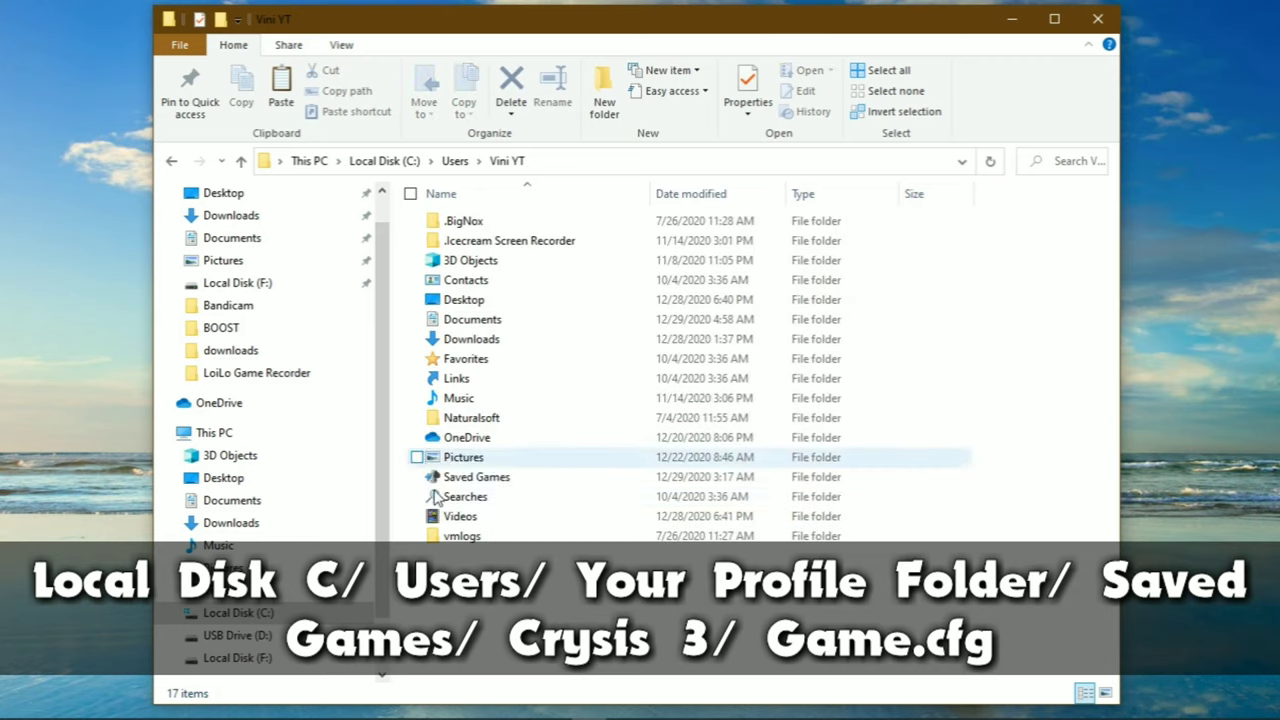
pyautogui.doubleClick(476, 476)
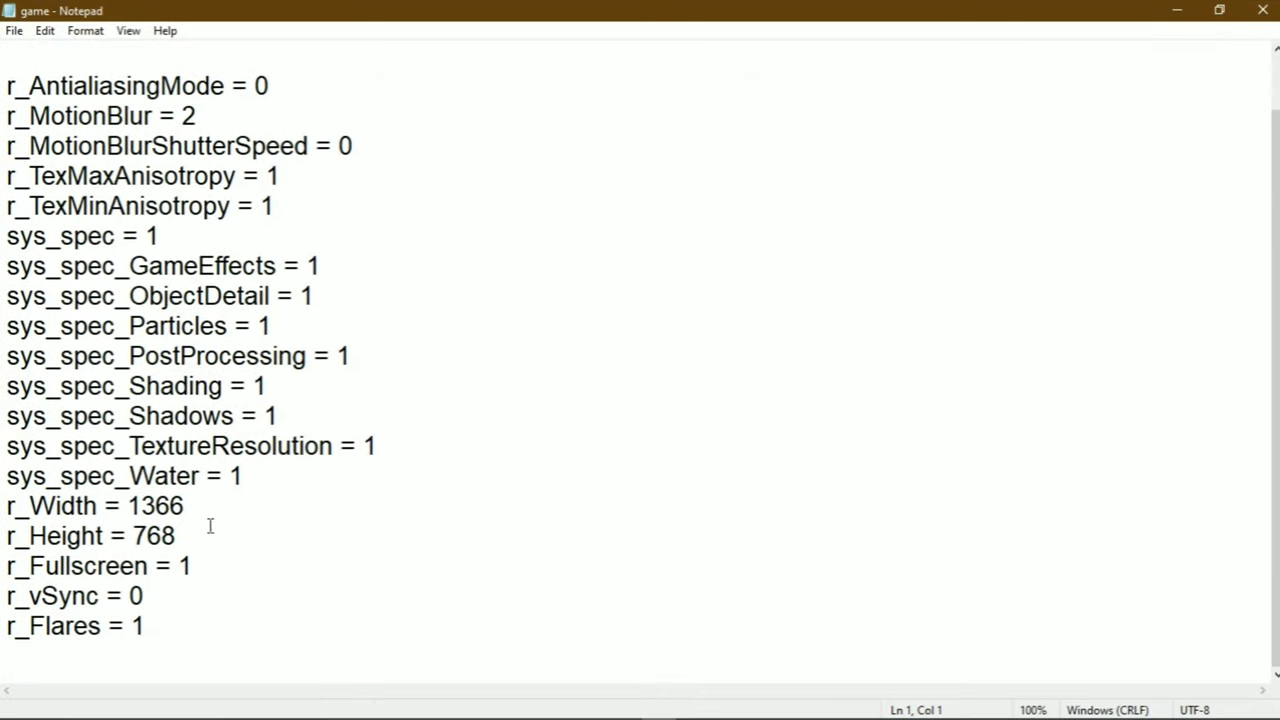
# - Overwrite the r_Width and r_Height values so the config reads 640 by 480
pyautogui.moveTo(8, 504); pyautogui.dragTo(176, 536)
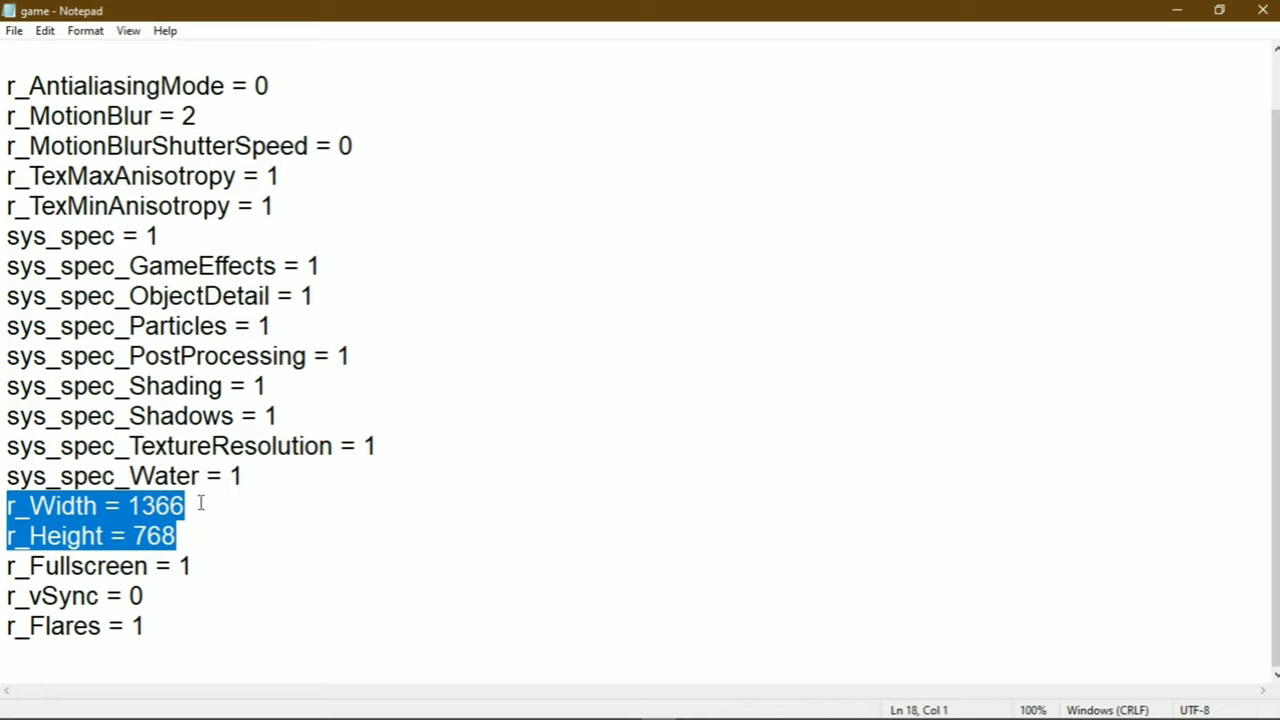
pyautogui.press('Delete')
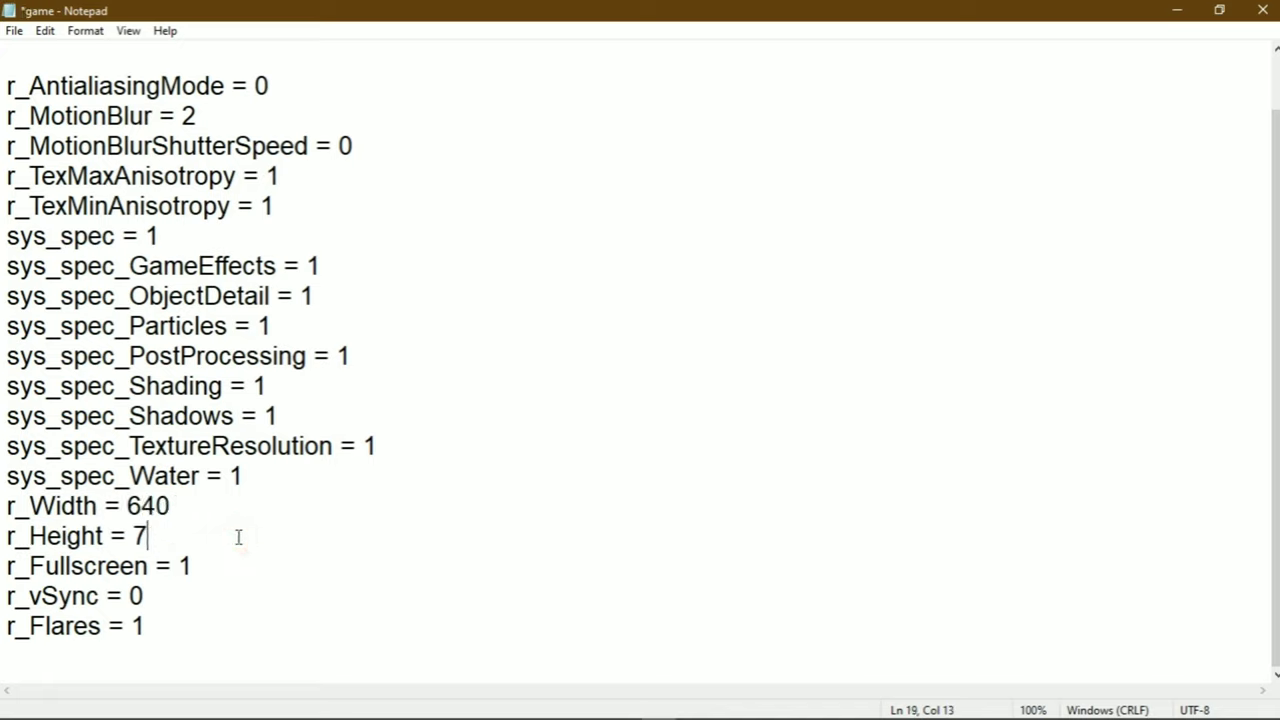
pyautogui.write('480')
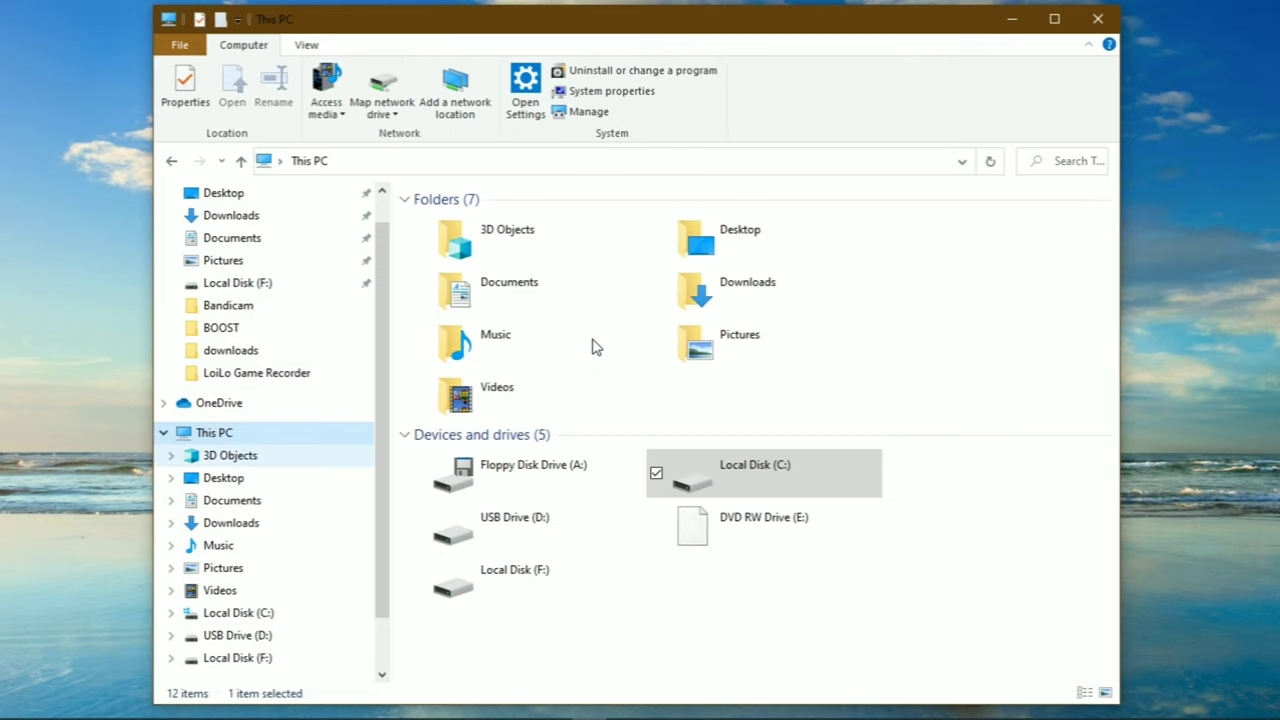
# - Launch the CVar Configurator from the Crysis 3 install folder on C:
pyautogui.doubleClick(756, 464)
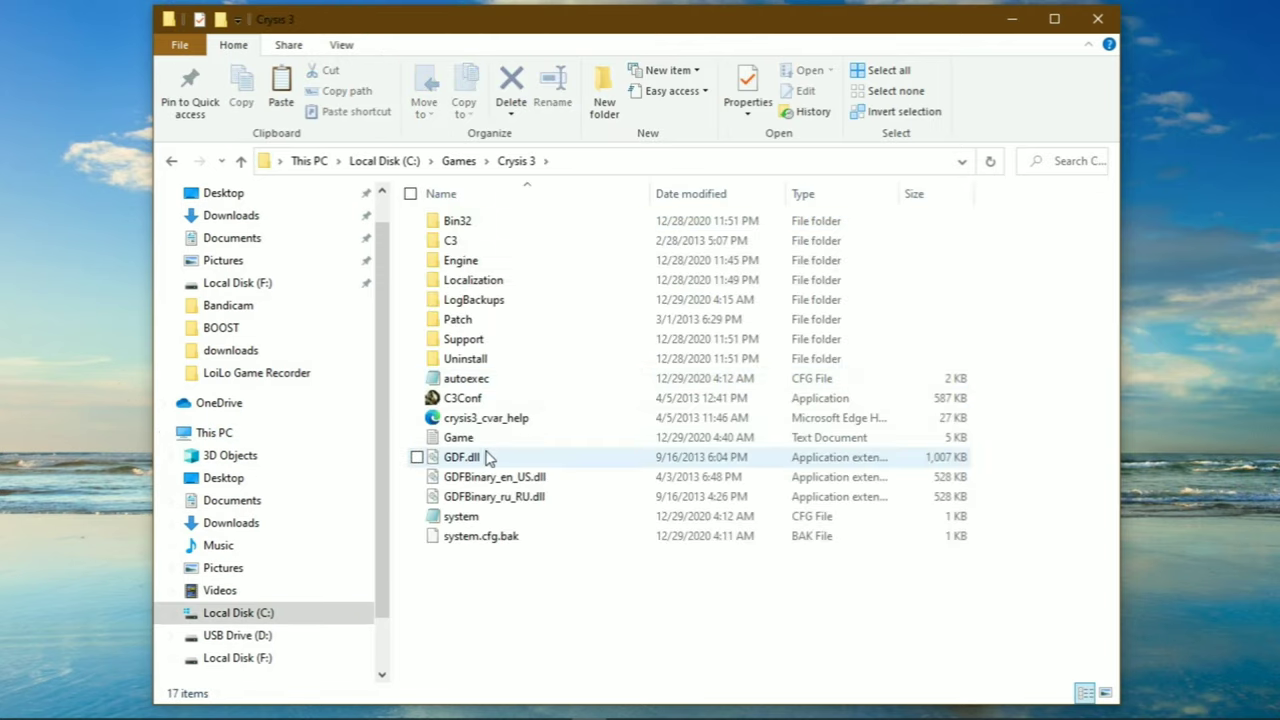
pyautogui.doubleClick(462, 396)
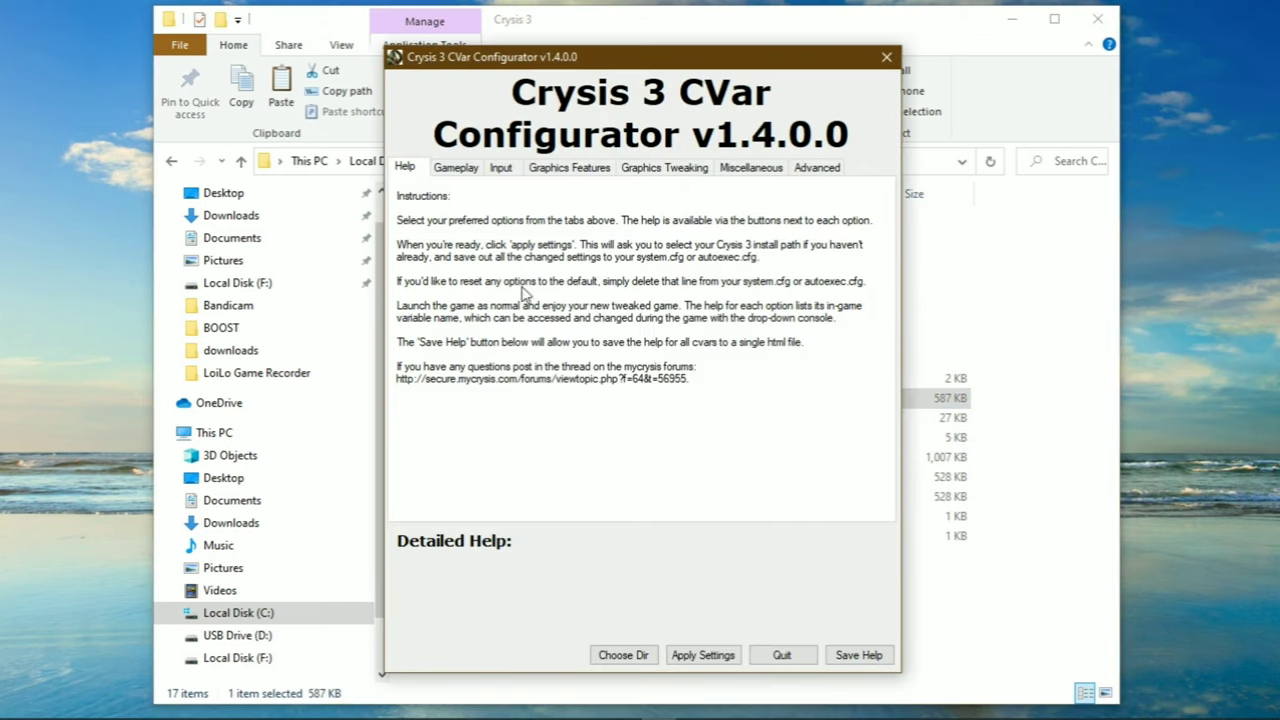
# - Review the Gameplay page, dismiss the FOV calculator, and show Graphics Features with all toggles off
pyautogui.click(456, 168)
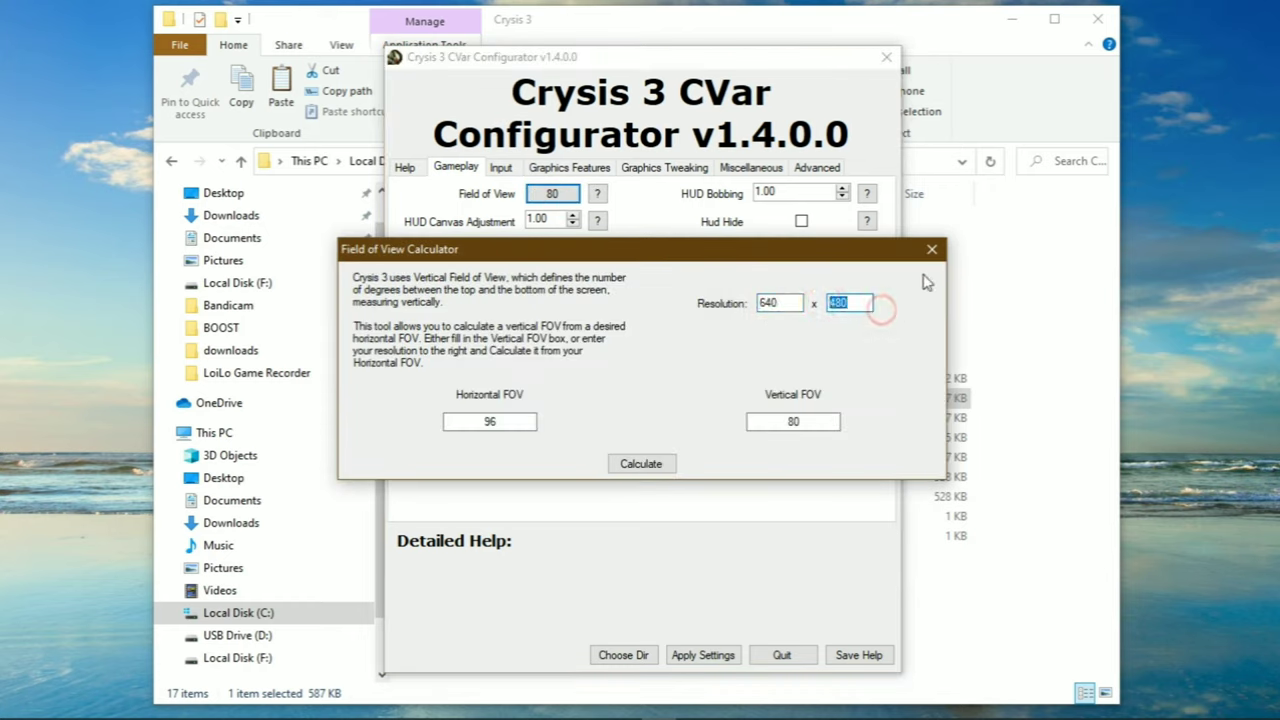
pyautogui.click(932, 248)
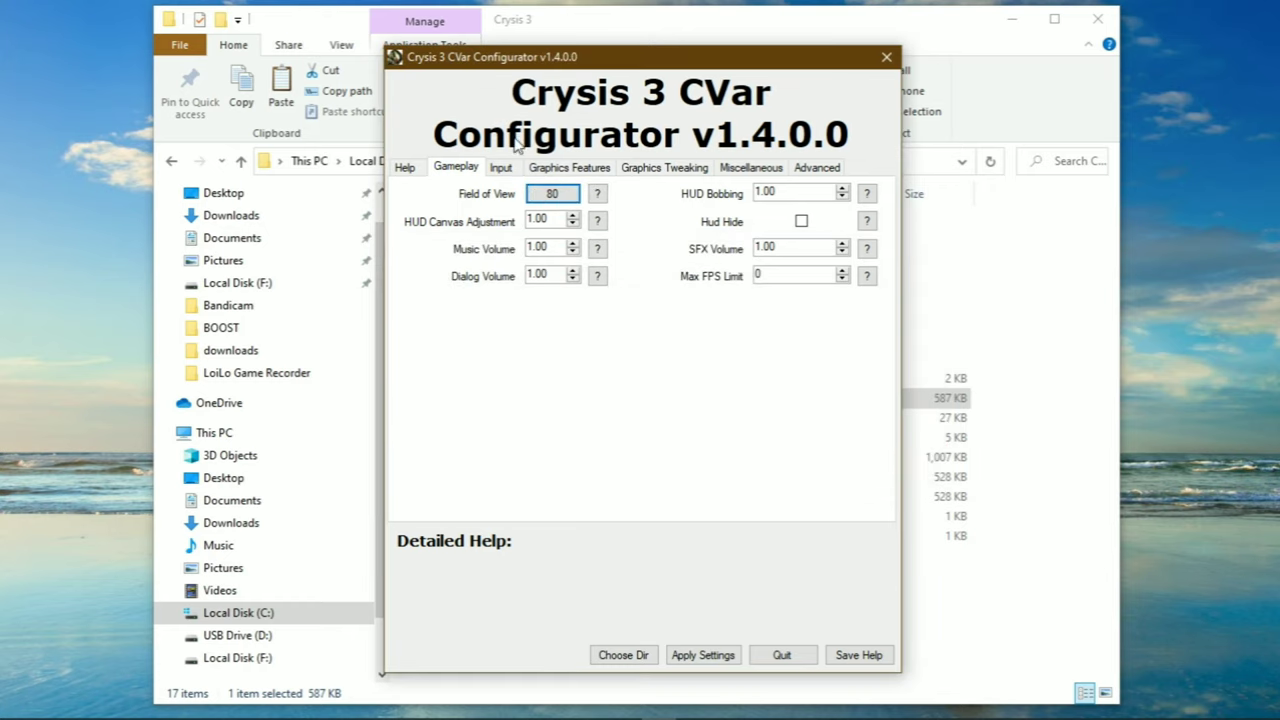
pyautogui.click(568, 168)
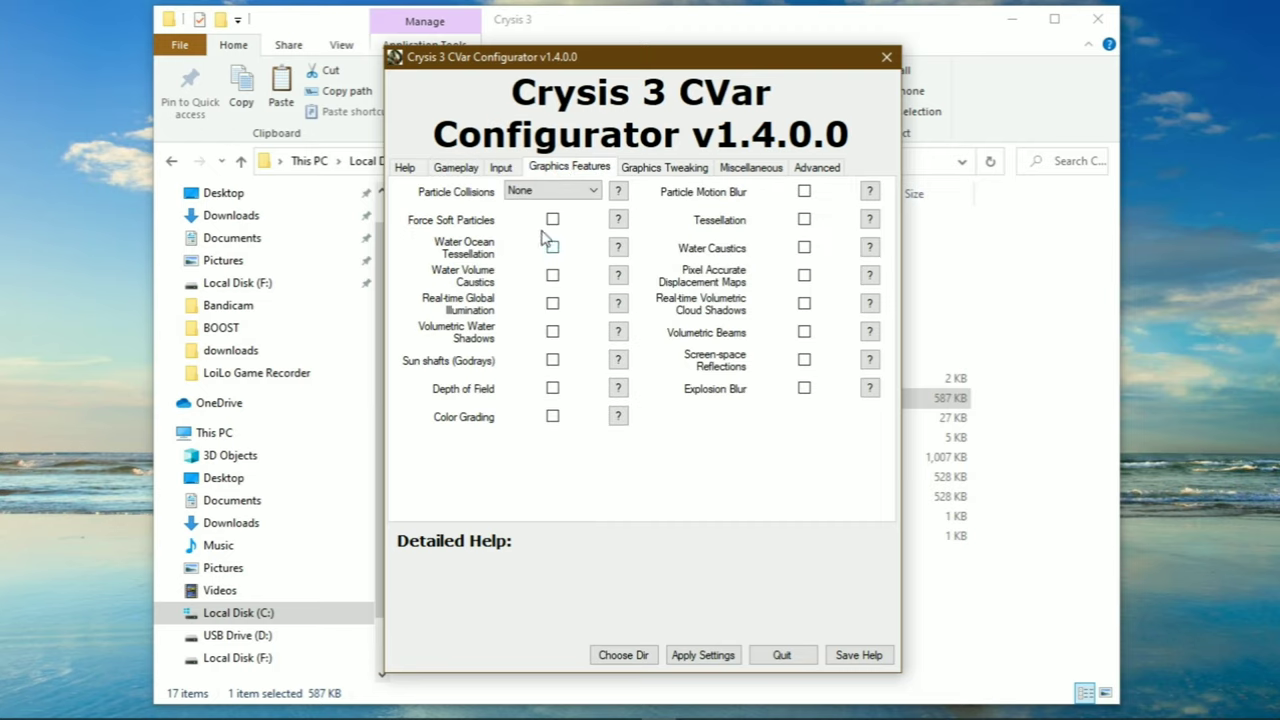
pyautogui.moveTo(520, 190)
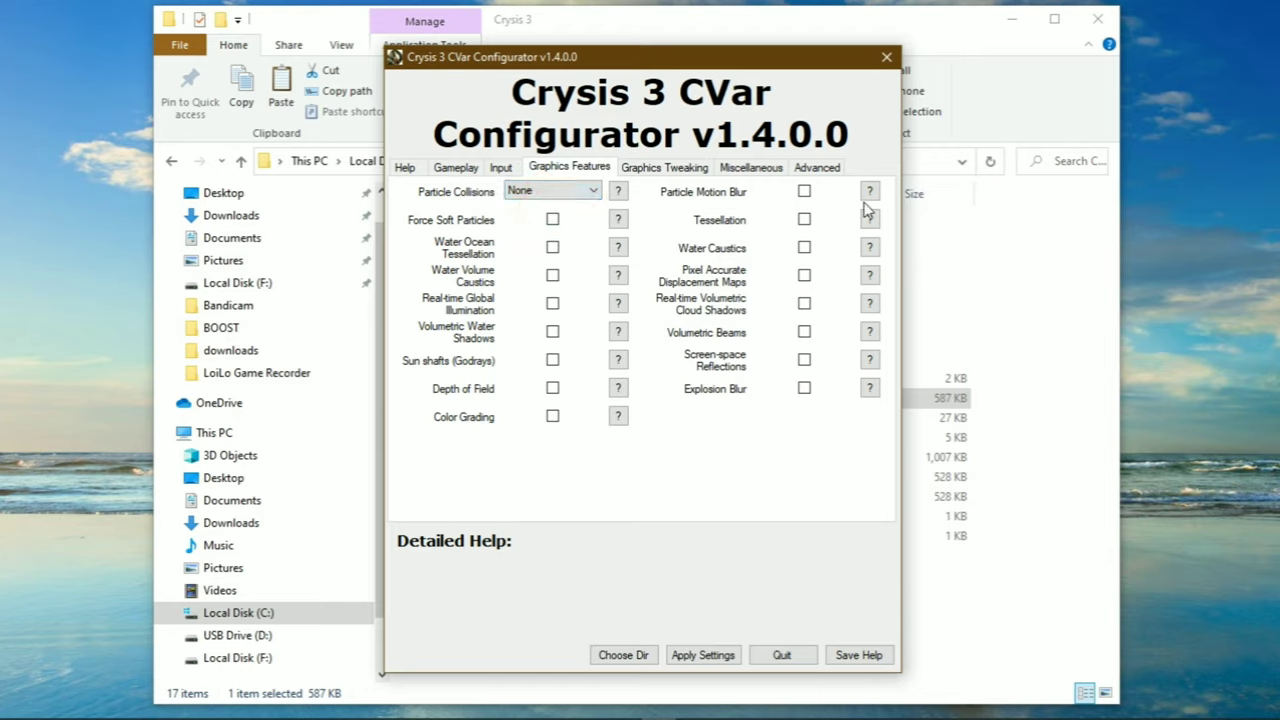
# - On Graphics Tweaking, check the sharpening help and start editing shadow pool size at 1640
pyautogui.click(664, 168)
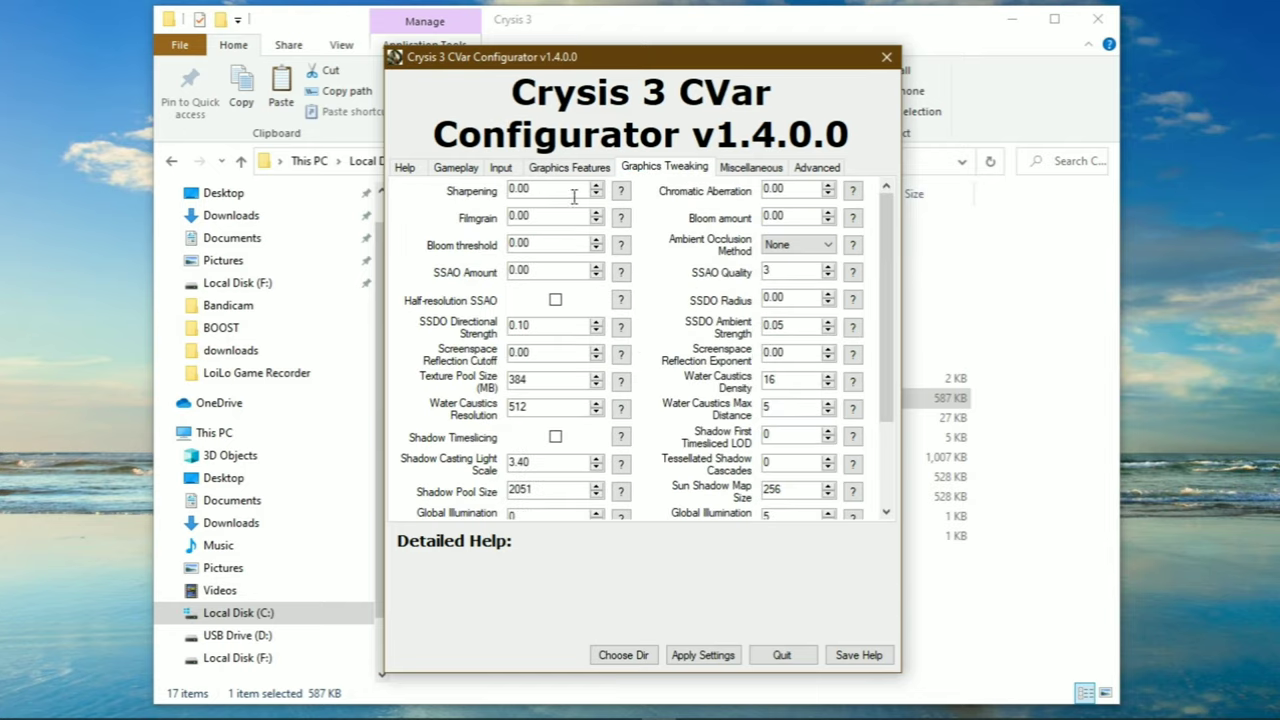
pyautogui.tripleClick(548, 190)
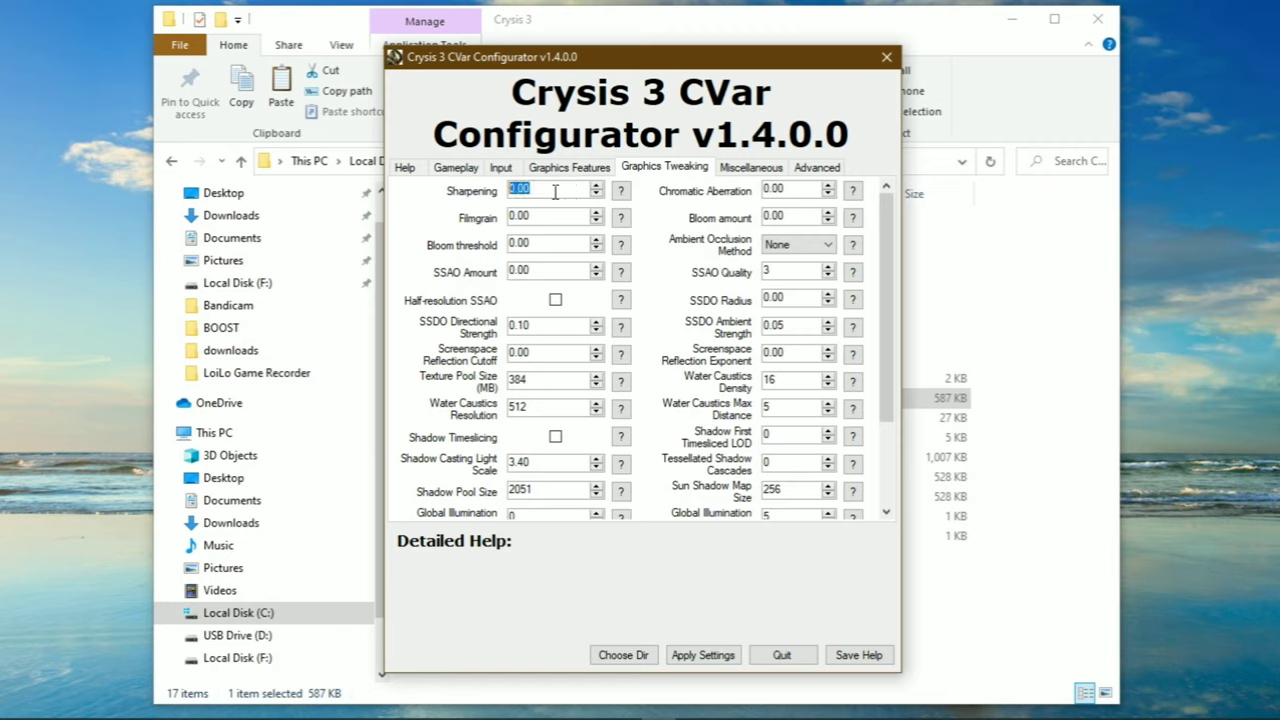
pyautogui.click(620, 190)
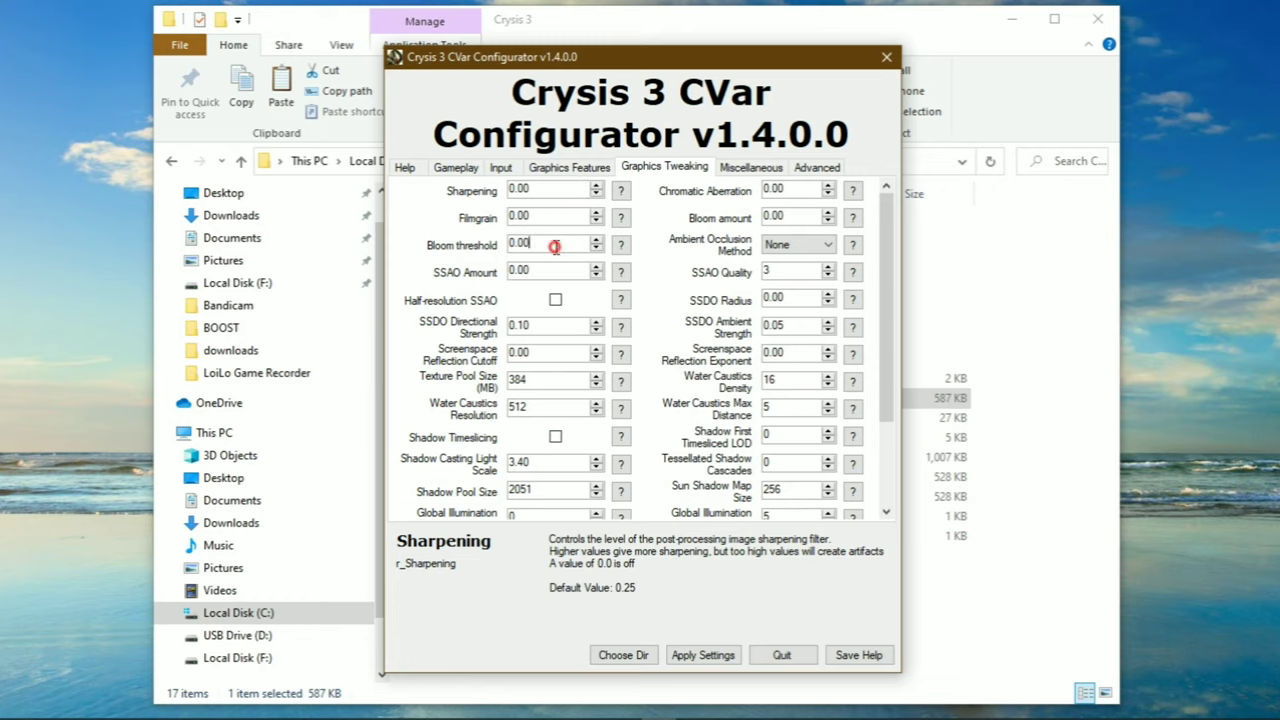
pyautogui.scroll(-3)
pyautogui.write('1808')
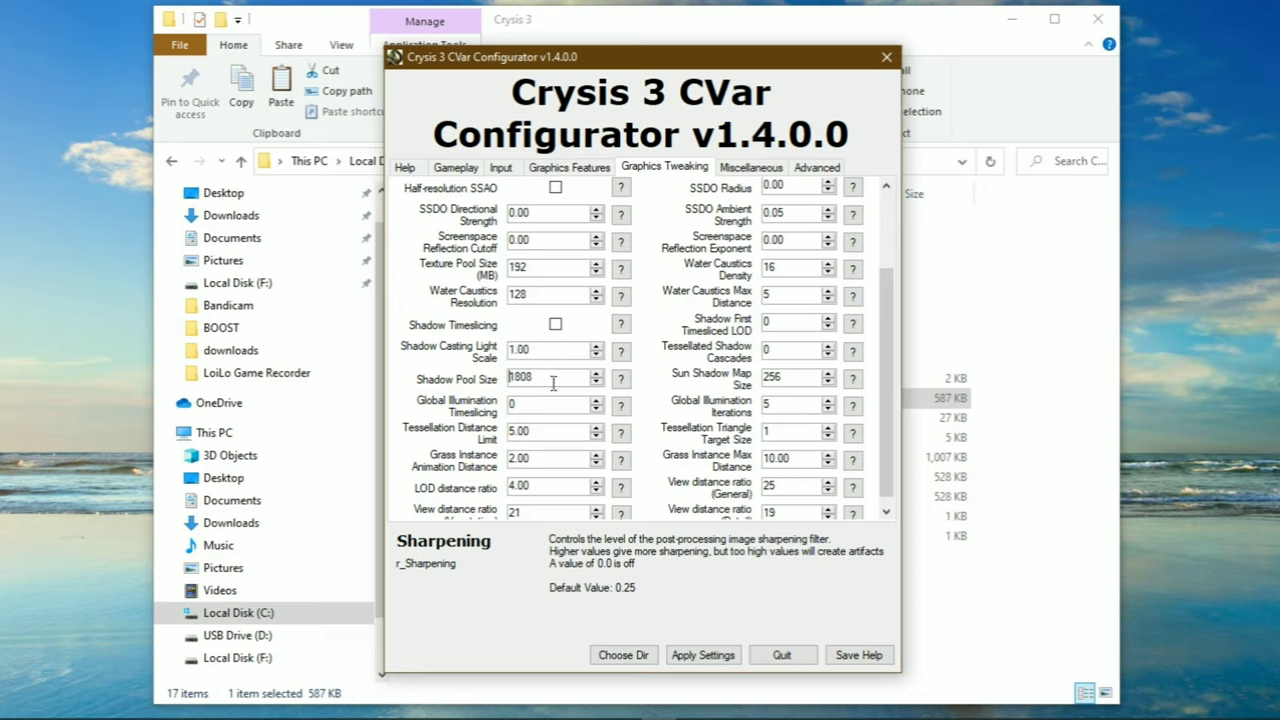
pyautogui.write('1640')
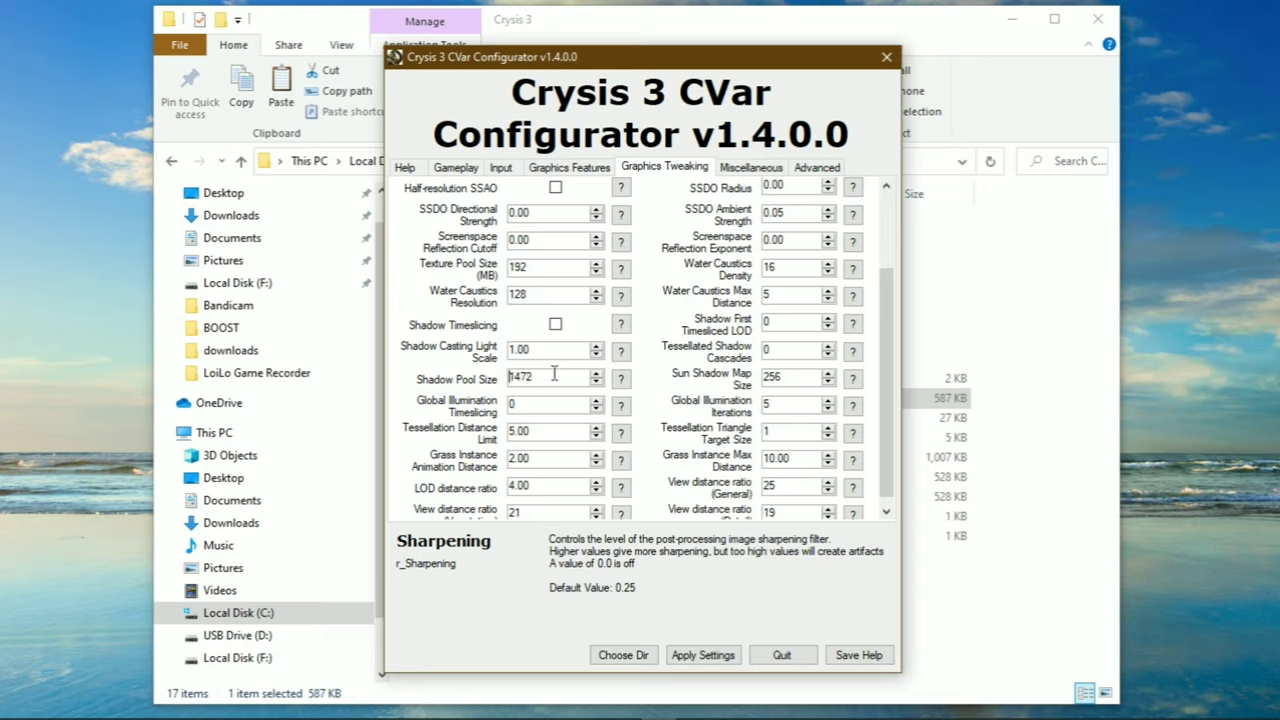
# - Step the shadow pool size down through 1175, 845, 578, 461, 317 toward 256
pyautogui.click(598, 384)
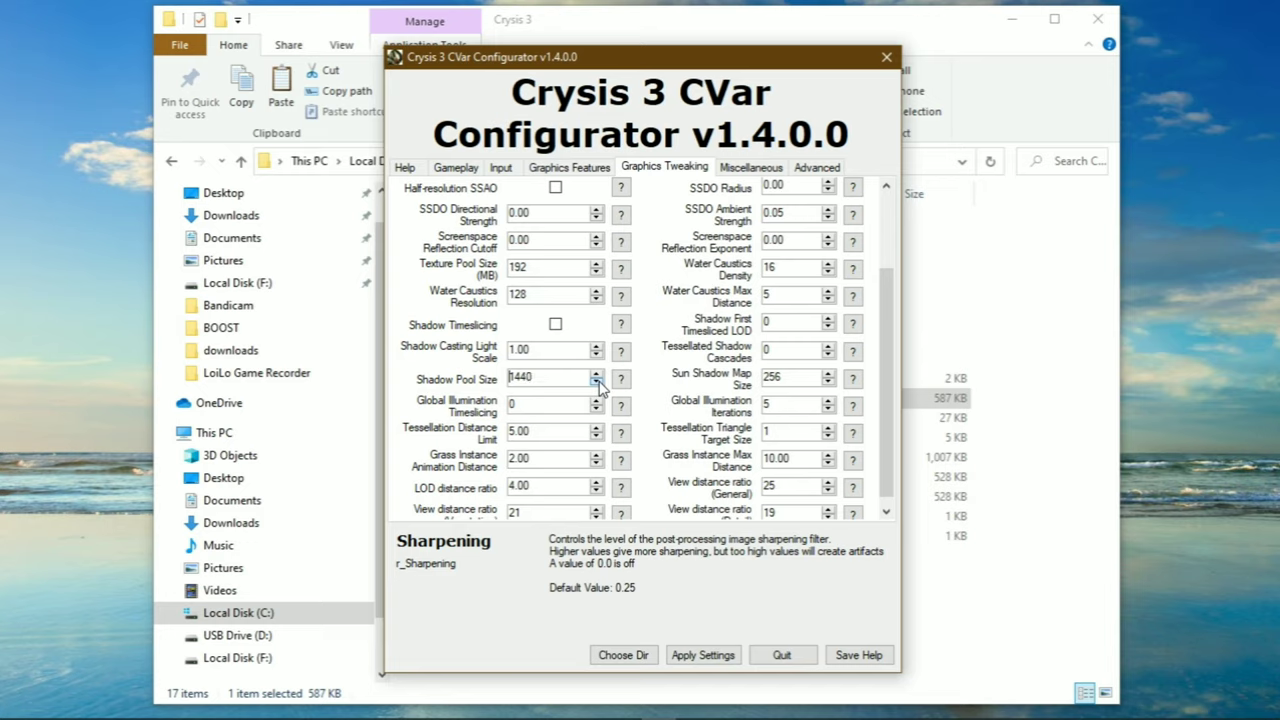
pyautogui.click(598, 384)
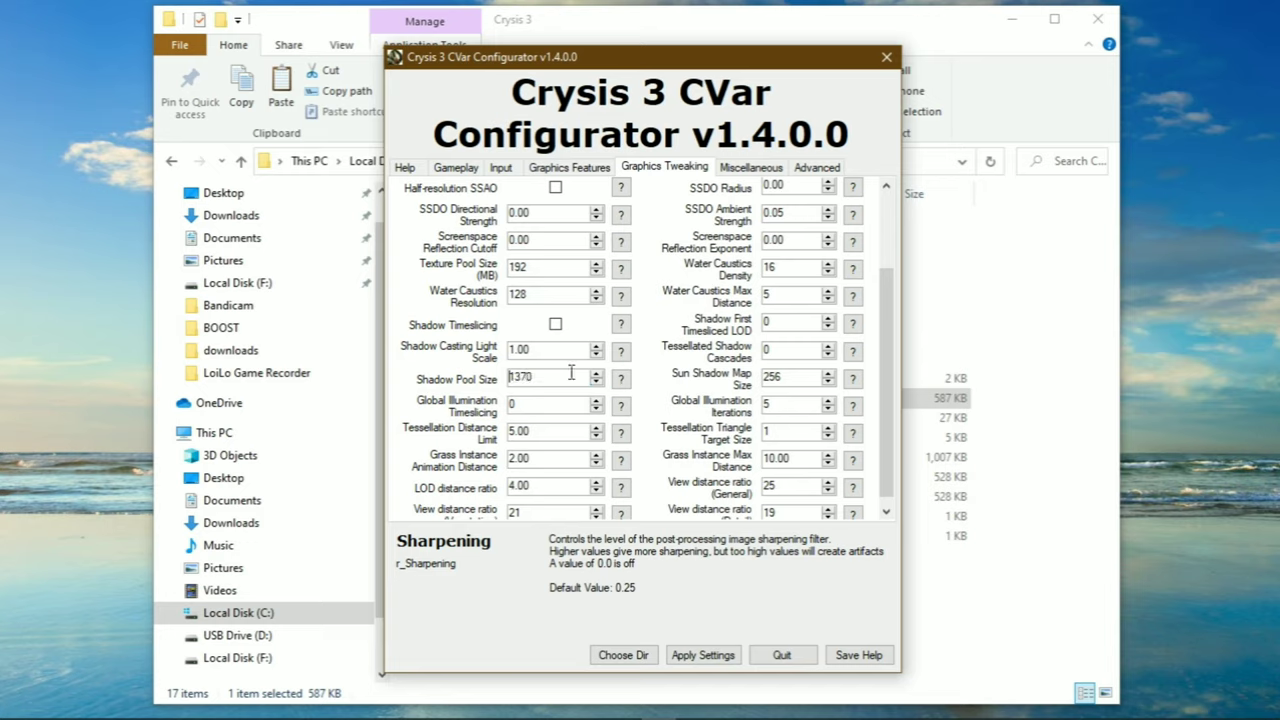
pyautogui.write('1175')
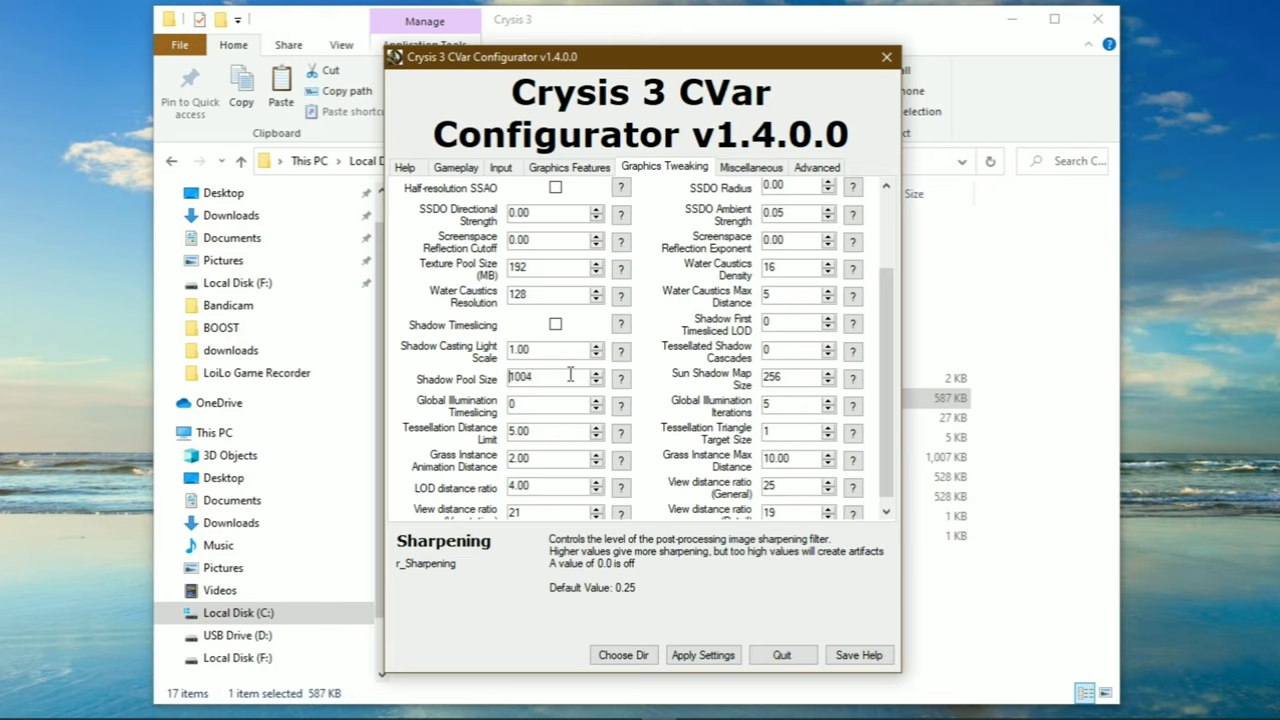
pyautogui.write('845')
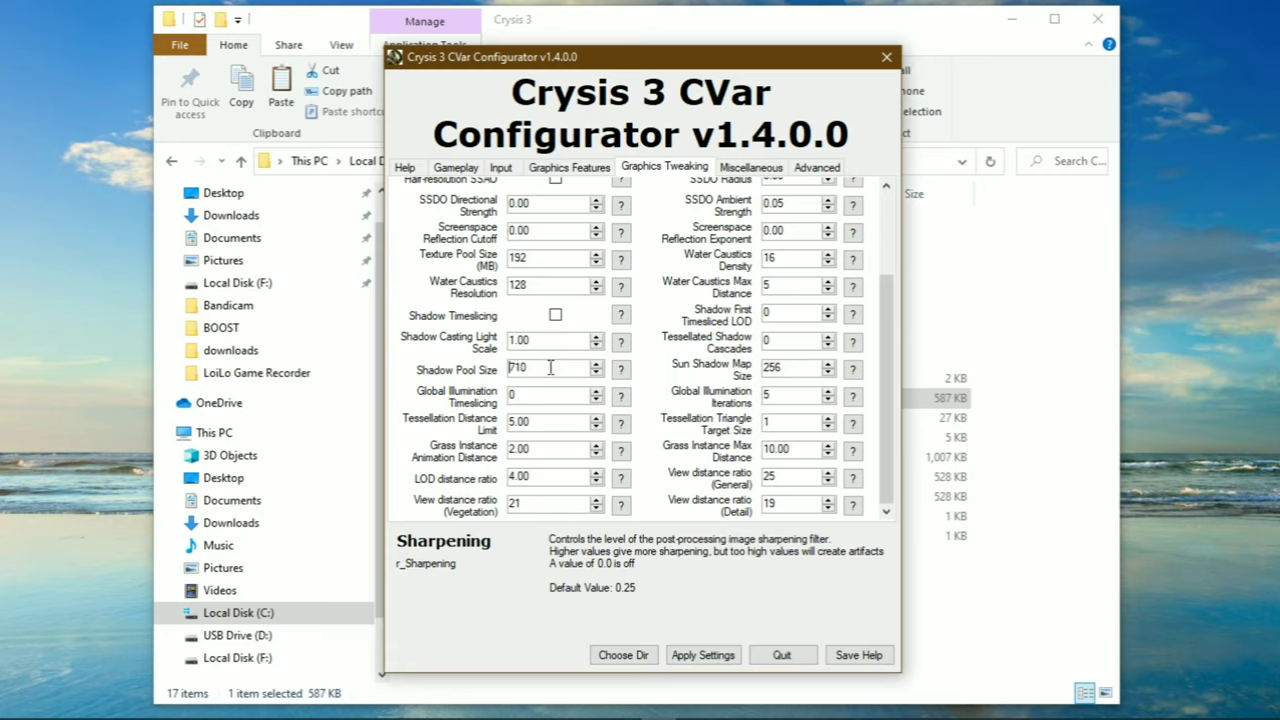
pyautogui.write('578')
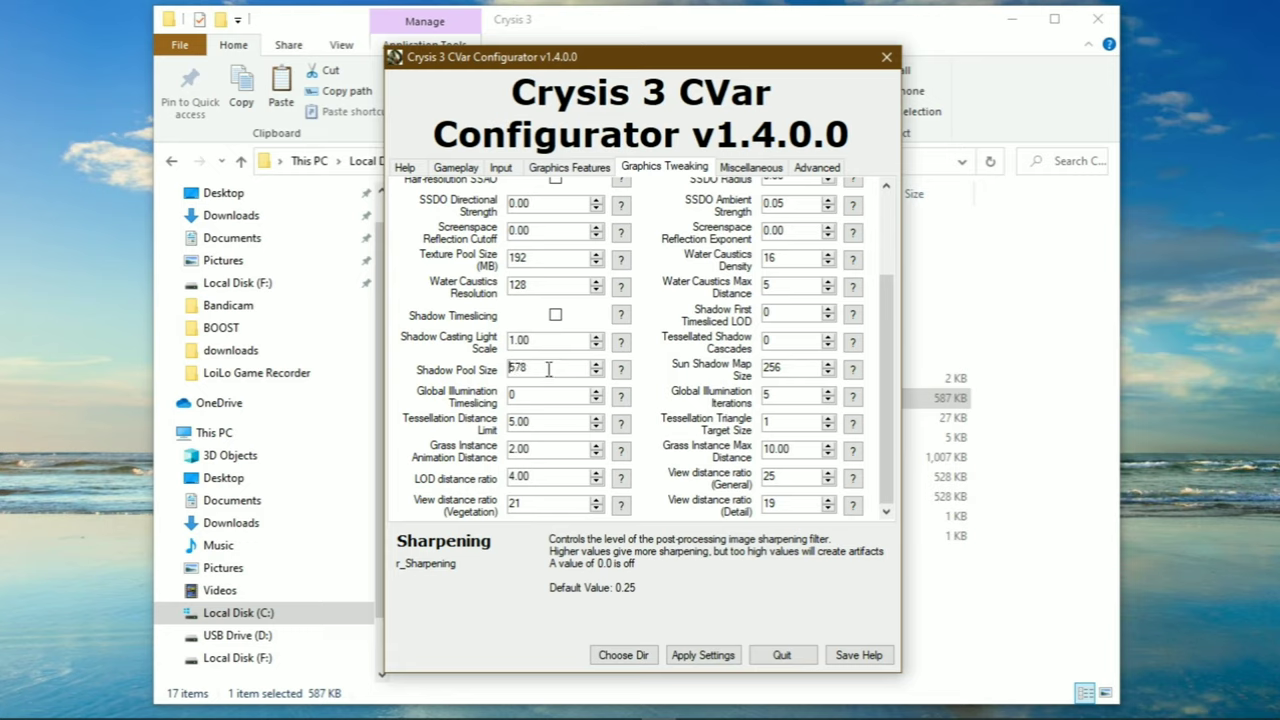
pyautogui.write('461')
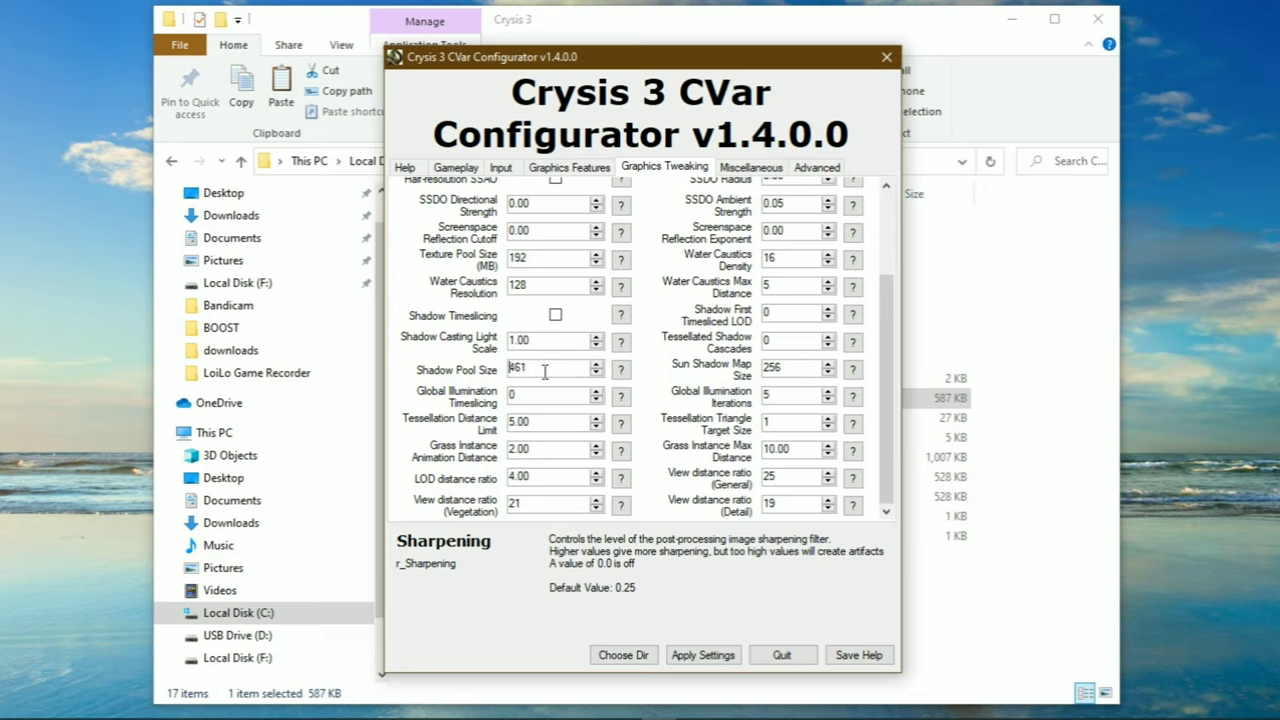
pyautogui.write('317')
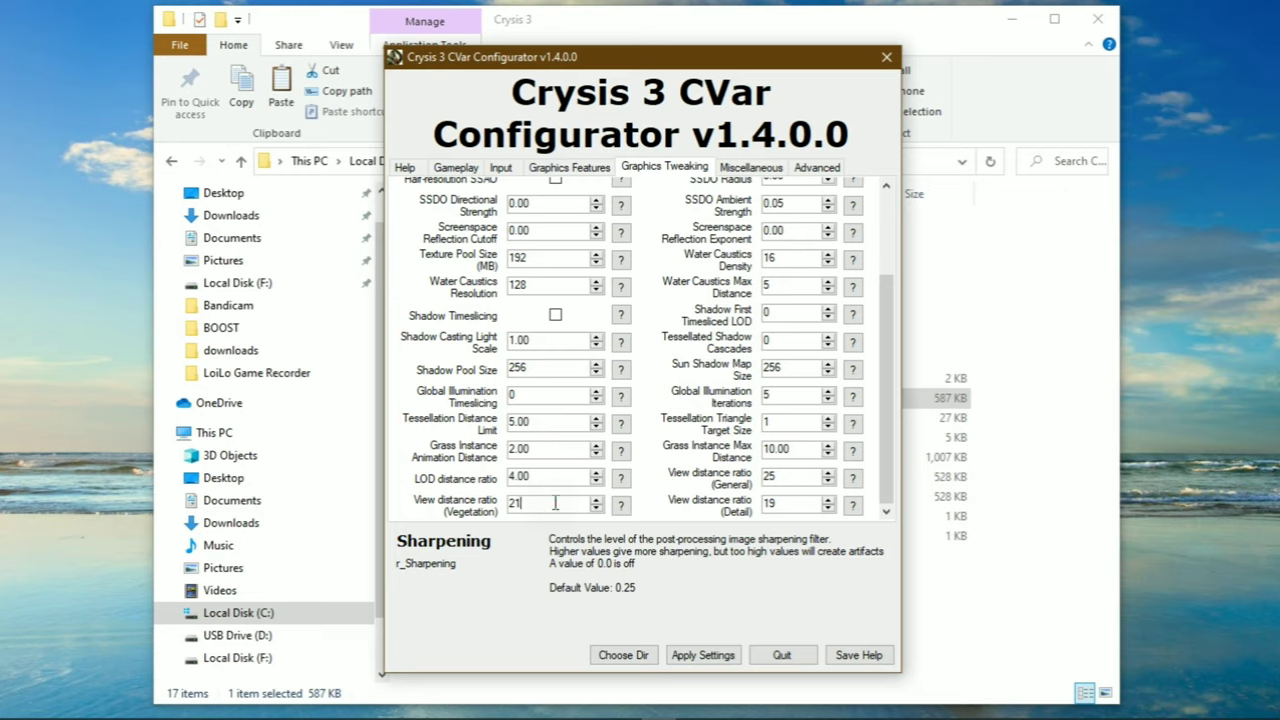
# - Finish shadow pool size at 256 and keep water caustics density at 16
pyautogui.click(814, 252)
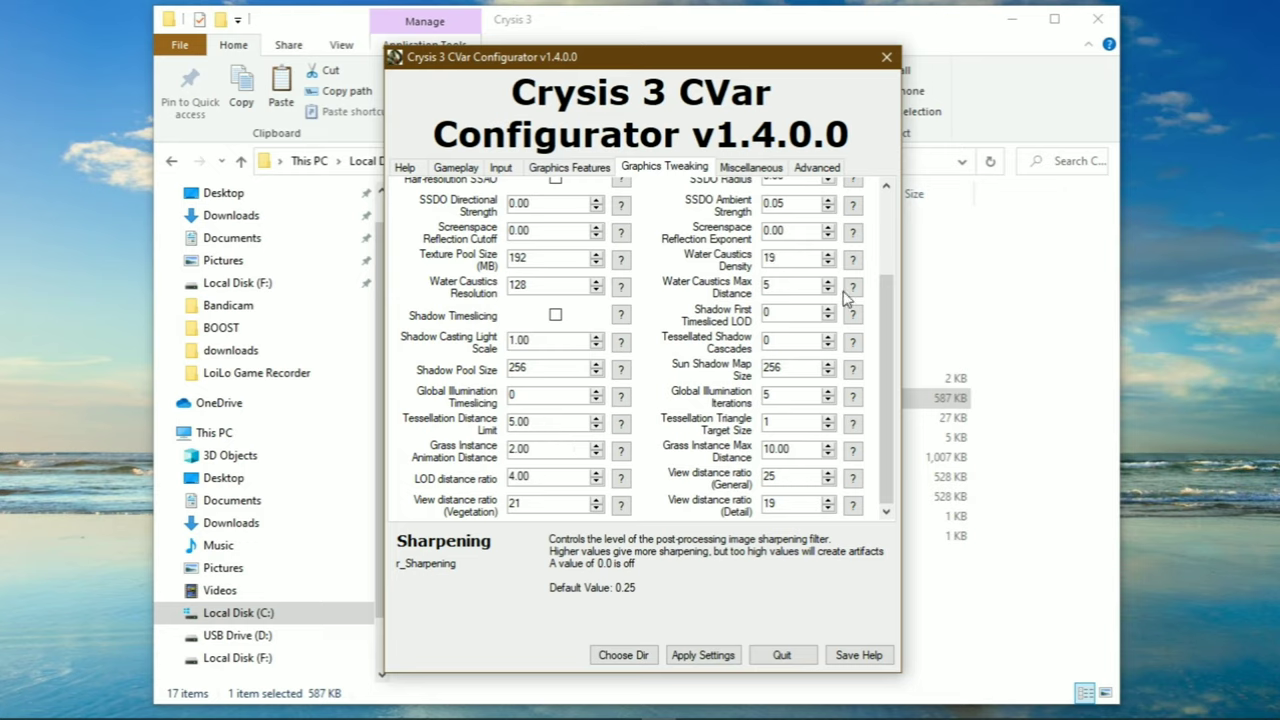
pyautogui.click(790, 476)
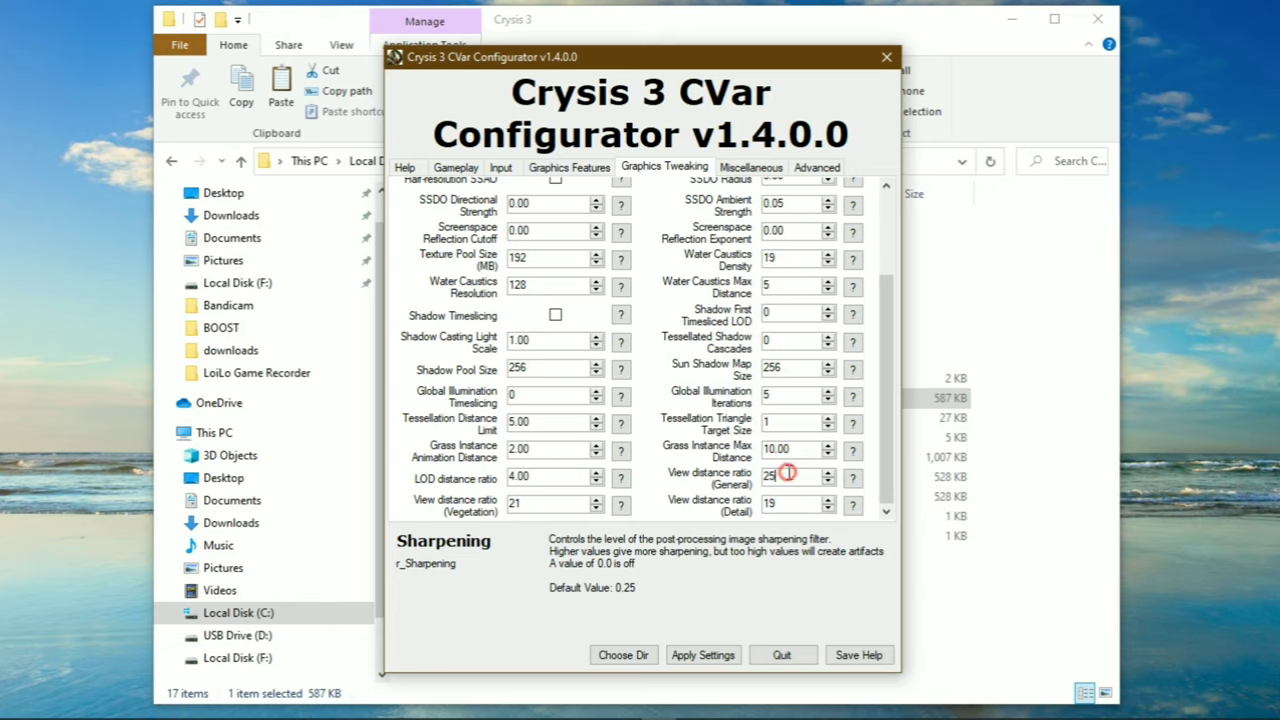
pyautogui.scroll(3)
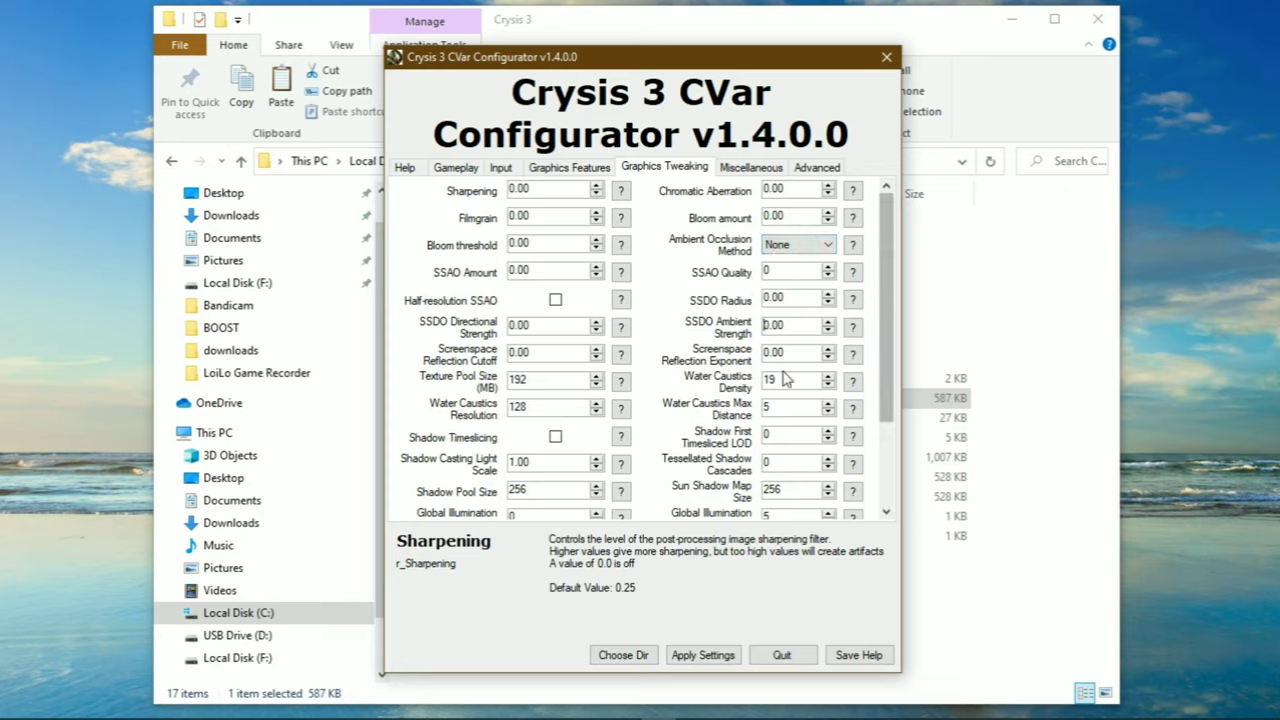
pyautogui.click(824, 384)
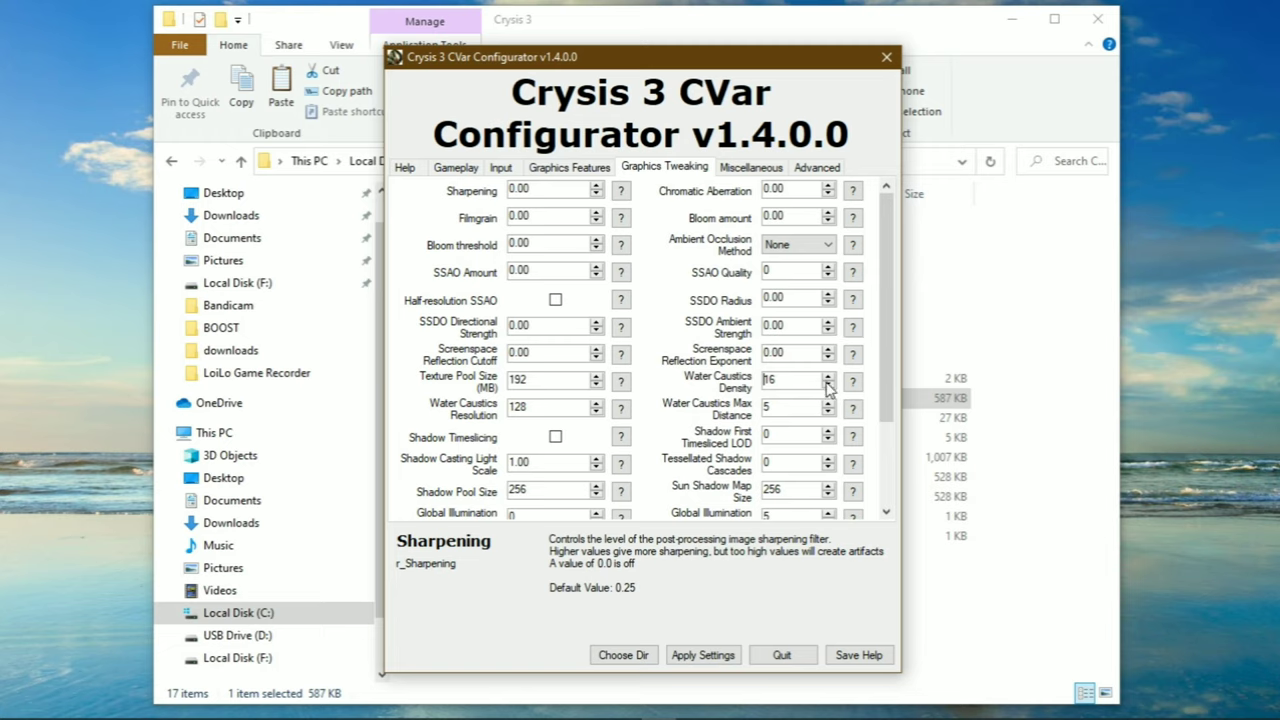
pyautogui.scroll(-3)
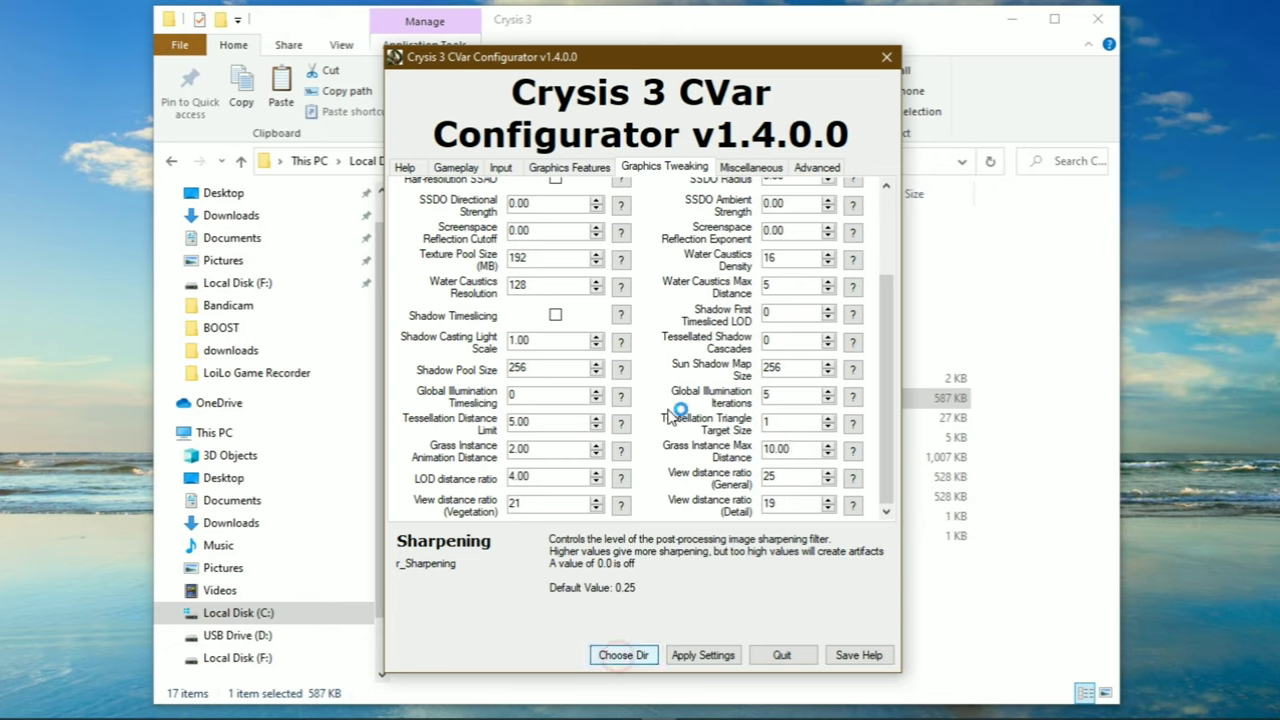
# - Choose the Crysis 3 install folder as game directory, apply settings, close the tool and play
pyautogui.click(624, 654)
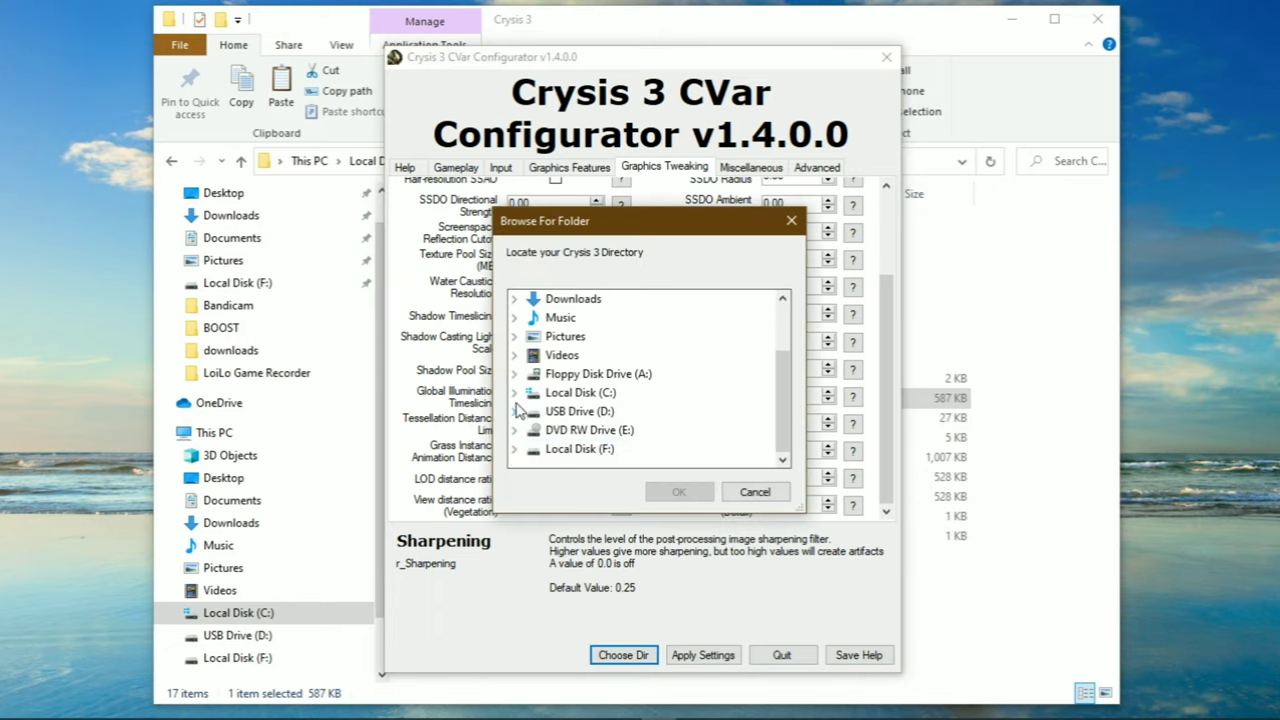
pyautogui.click(548, 298)
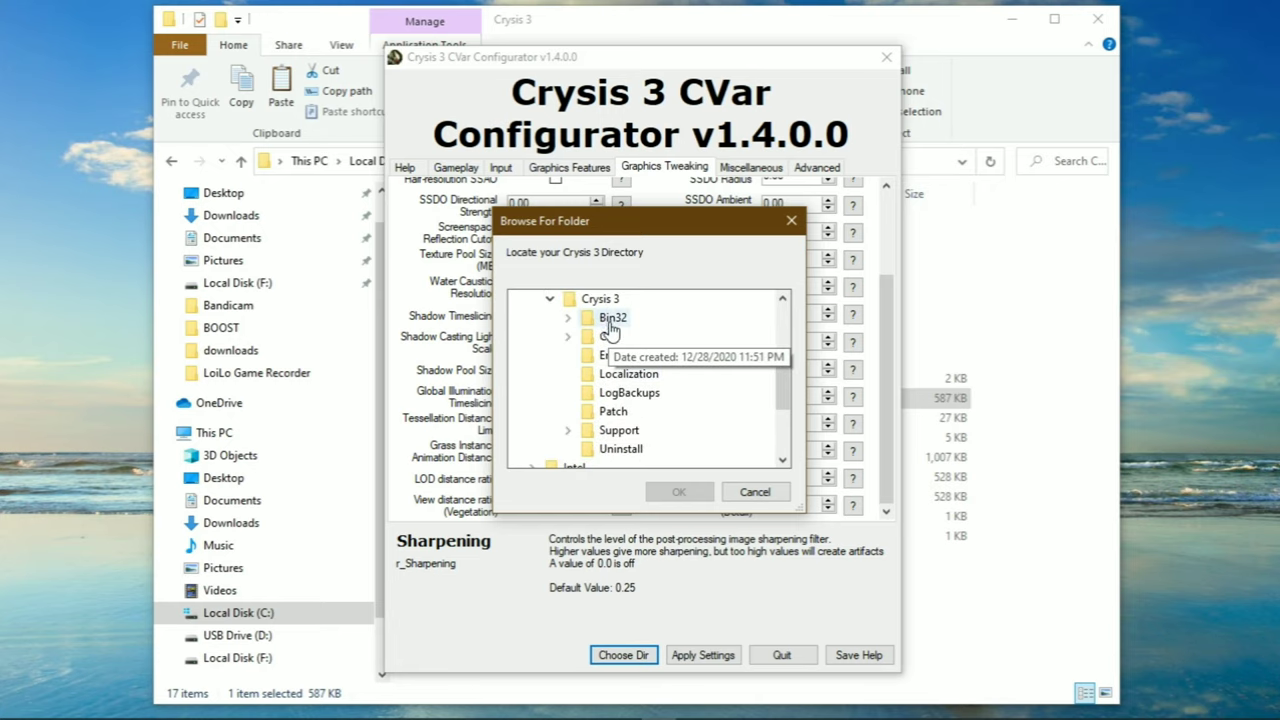
pyautogui.click(756, 492)
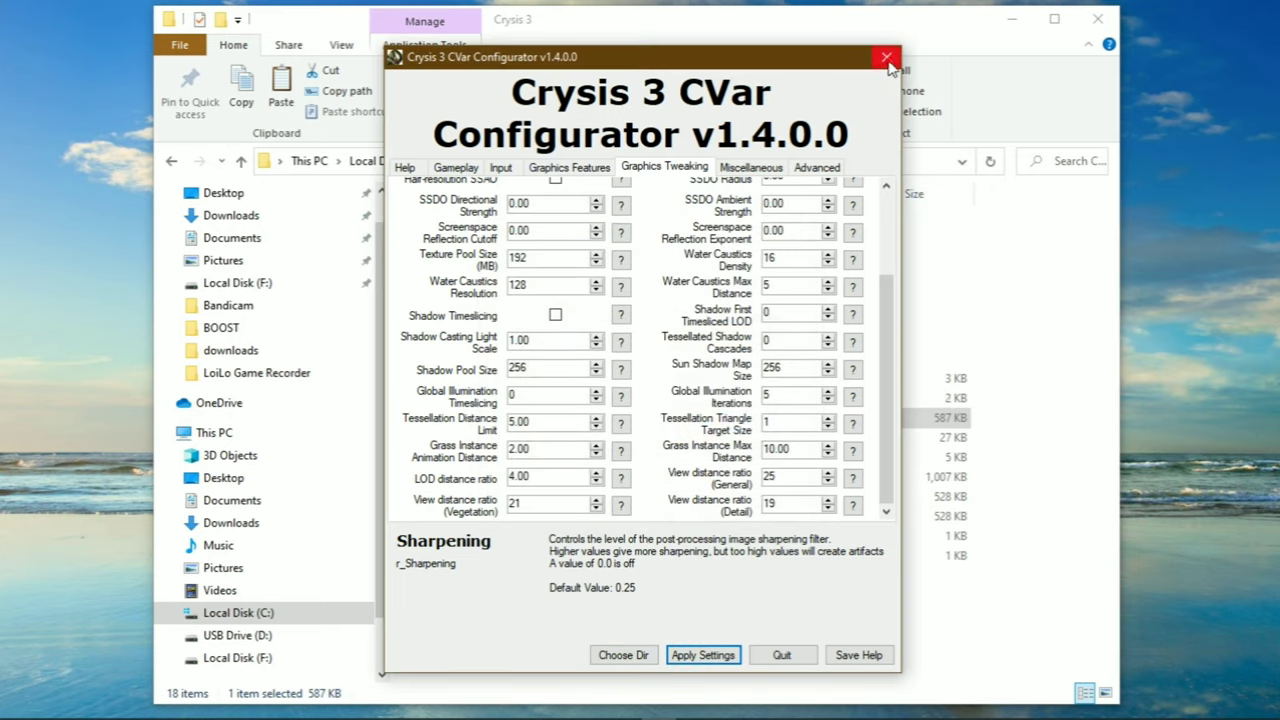
pyautogui.click(884, 56)
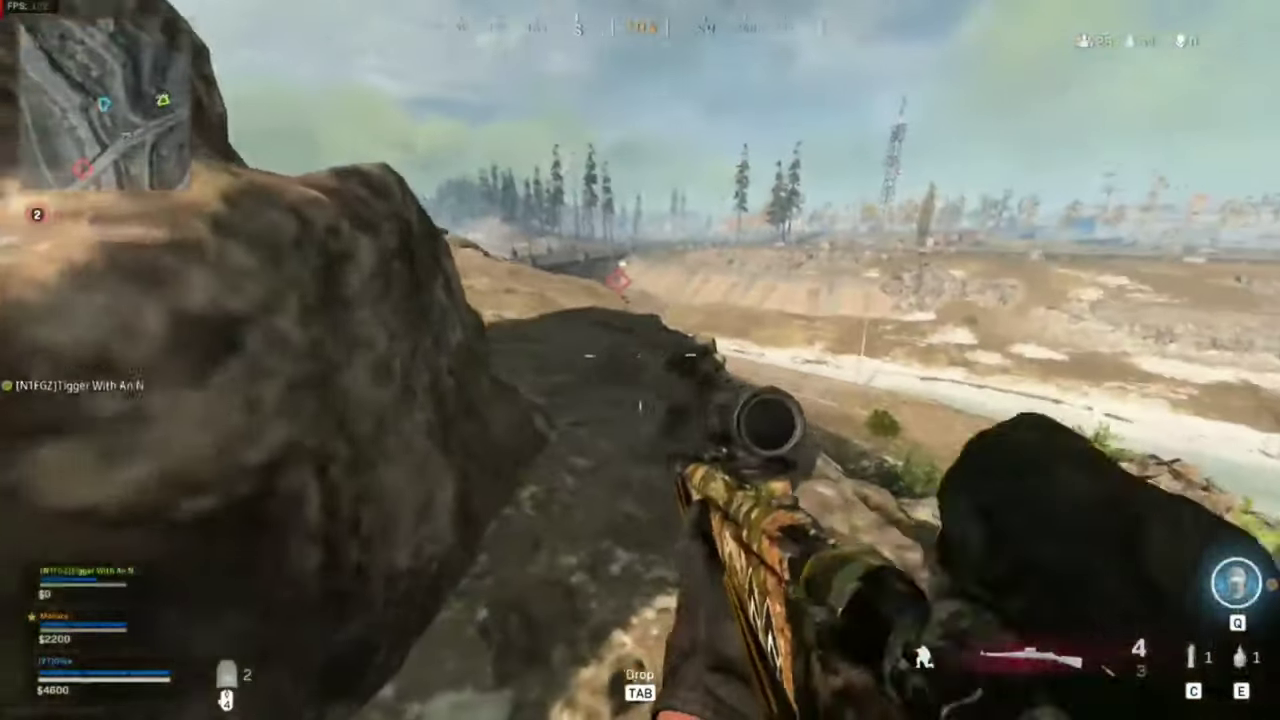
pyautogui.rightClick(640, 360)
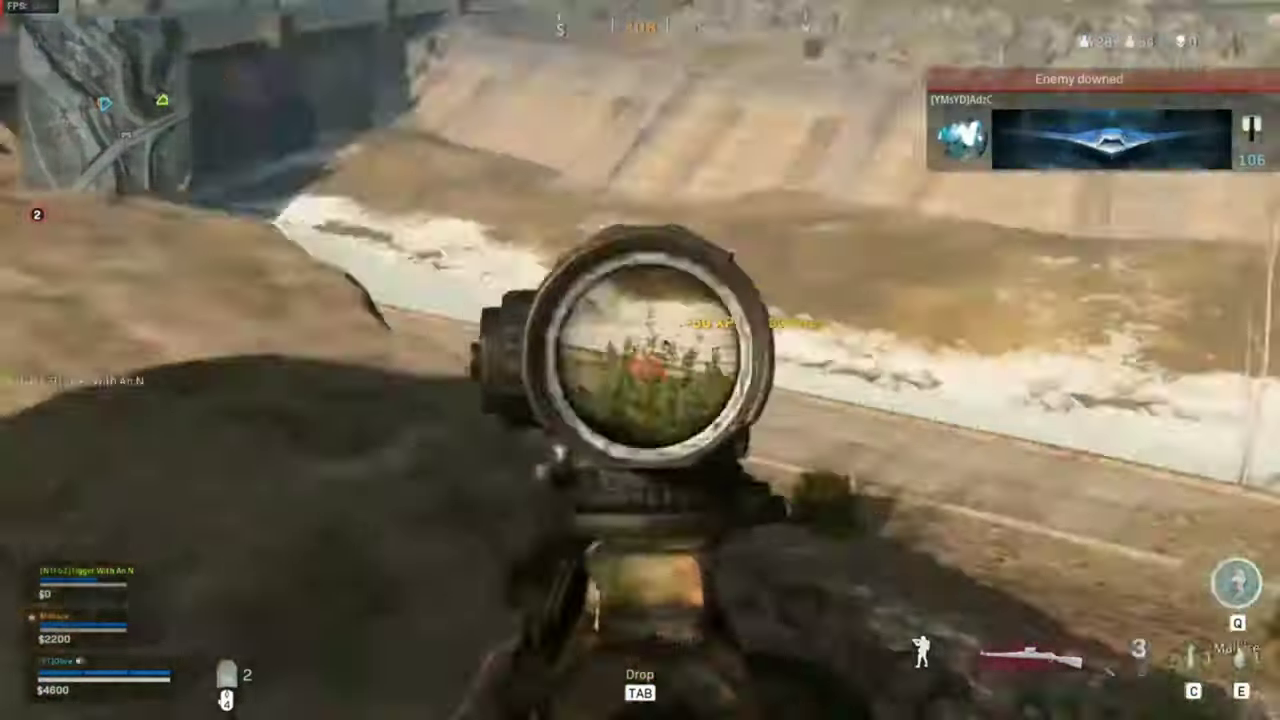